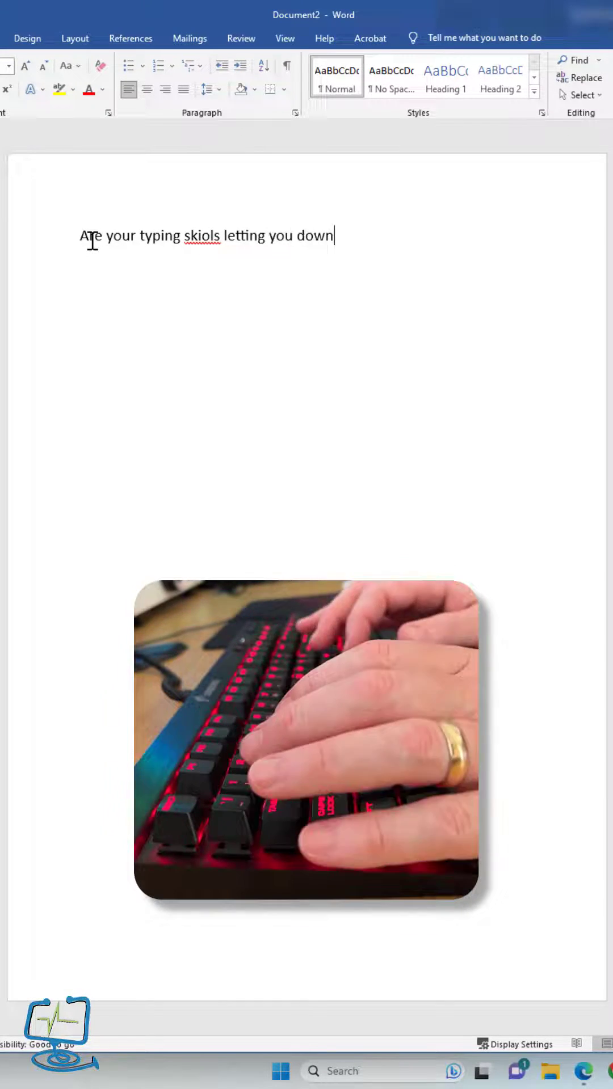
Type the misspelled sentence about typos on the keyboard, ending "miscortdsoft and windows has you covered."
type(". Always making mistakes")
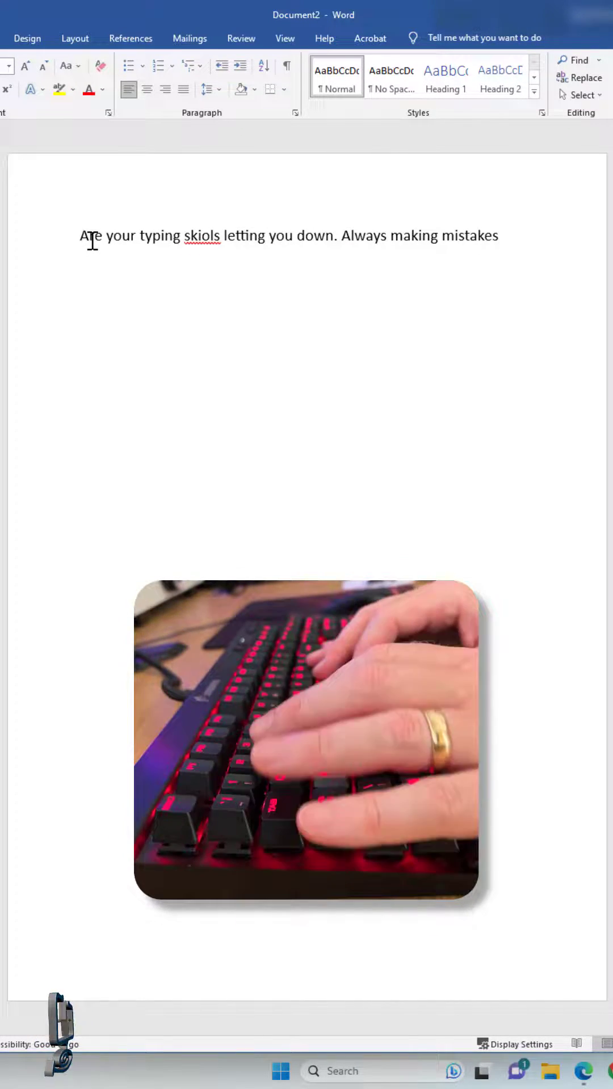
type("typois when using ta")
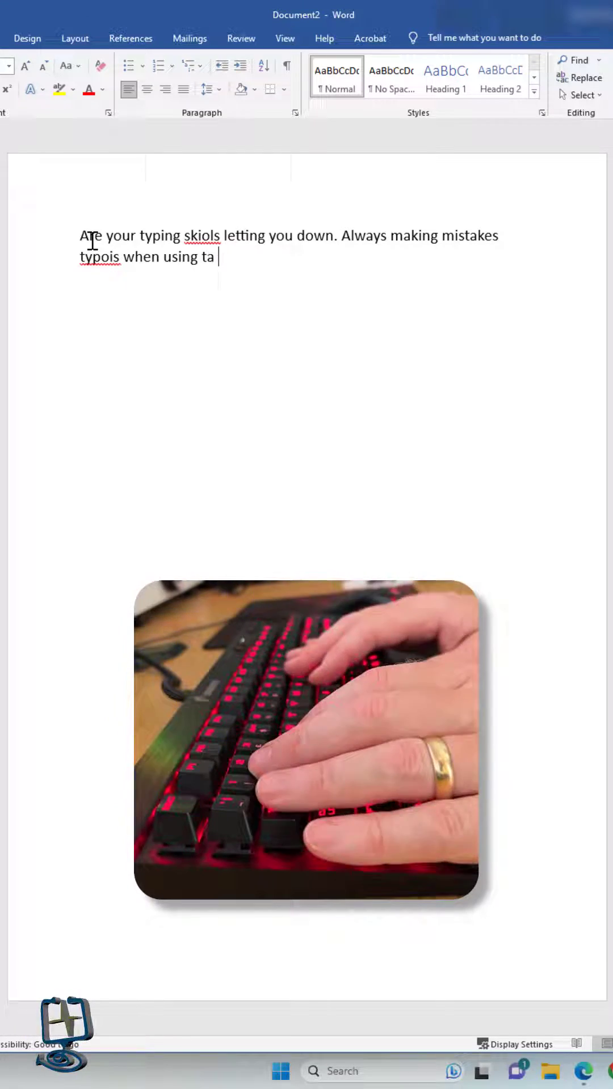
type("kewyboard donmt worry")
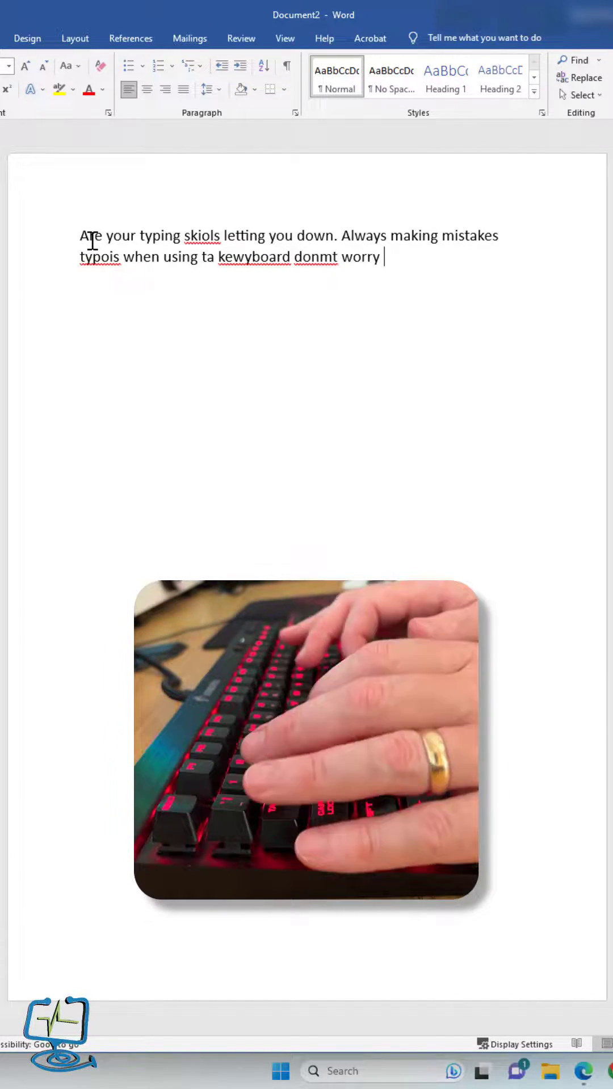
type("miscortdsoft and windows has you")
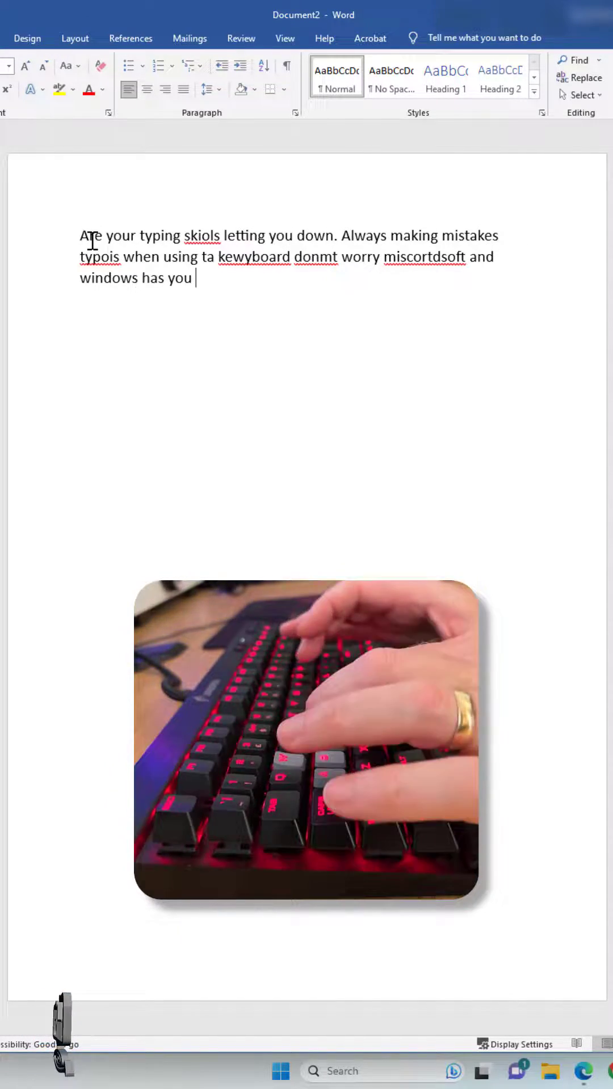
type("covered.")
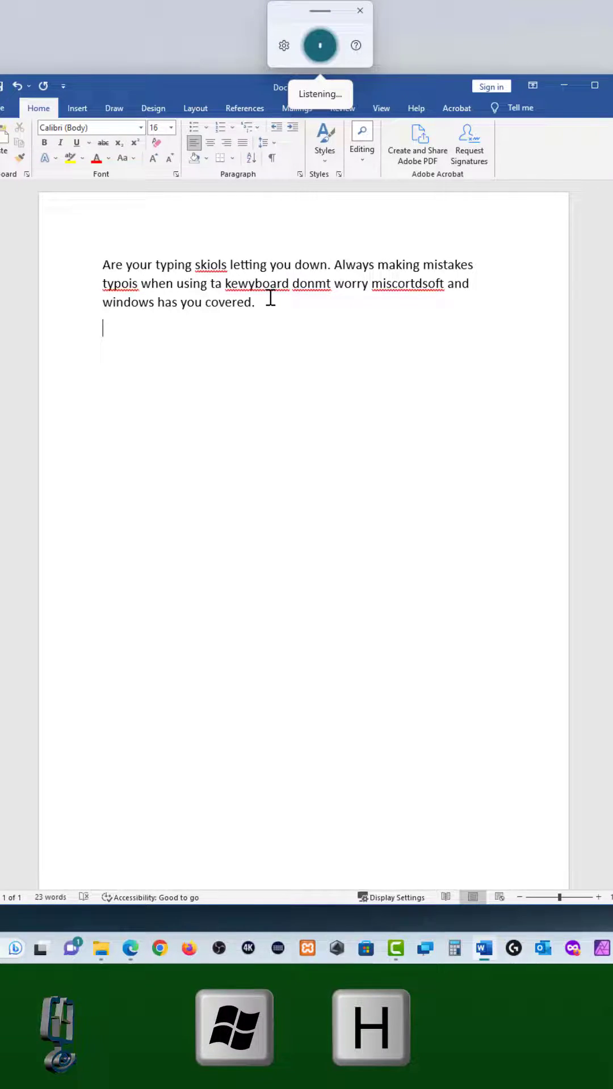
Dictate the second paragraph on activating voice typing, lecture notes and support across word editors
type("To activate voice typ")
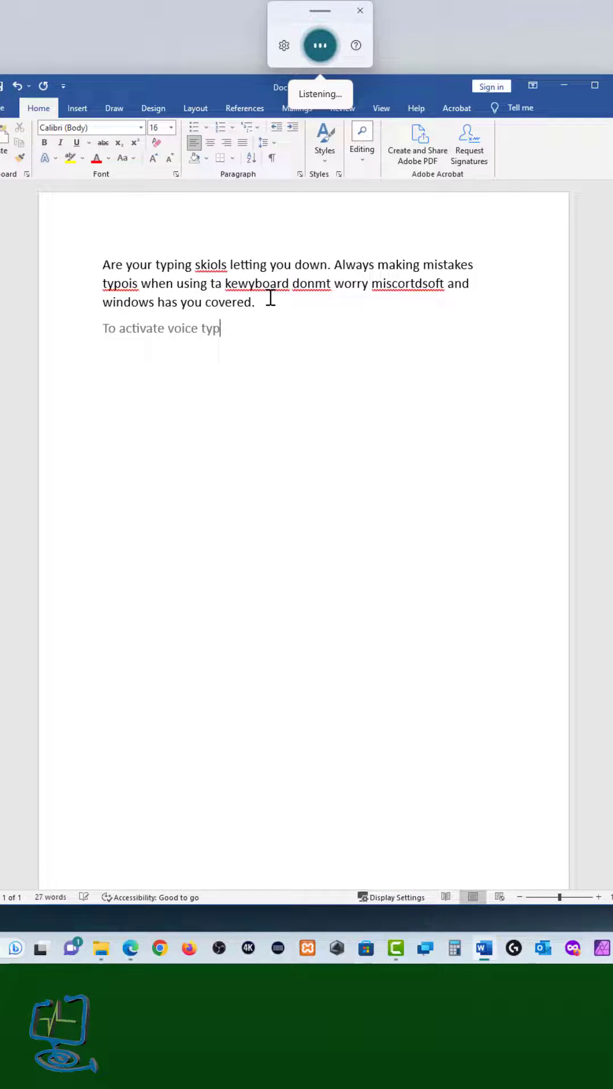
type("then simply start talking")
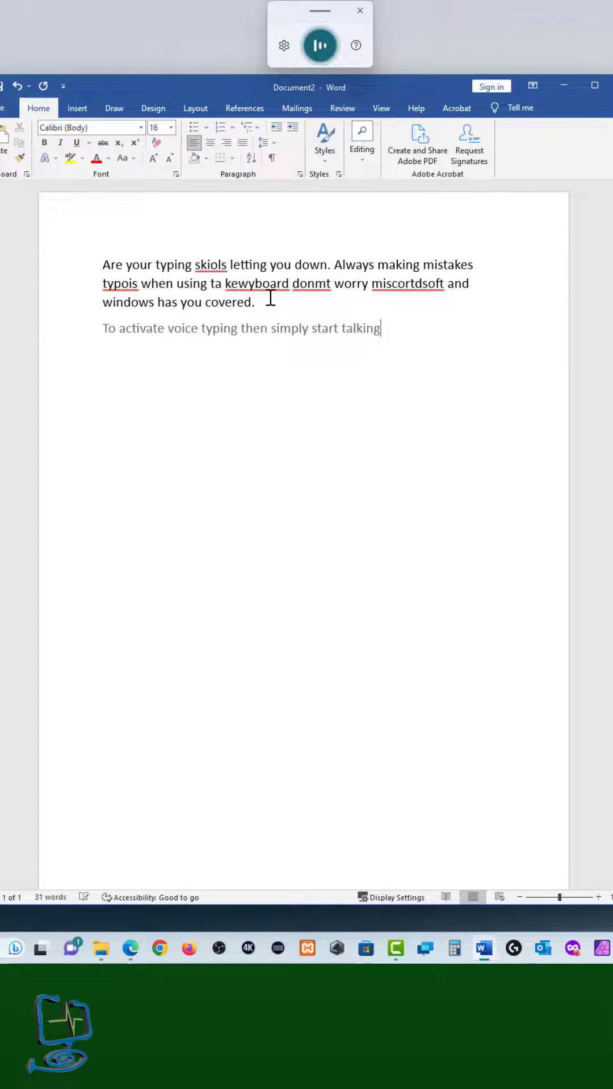
type("....can even use this in lectures to make")
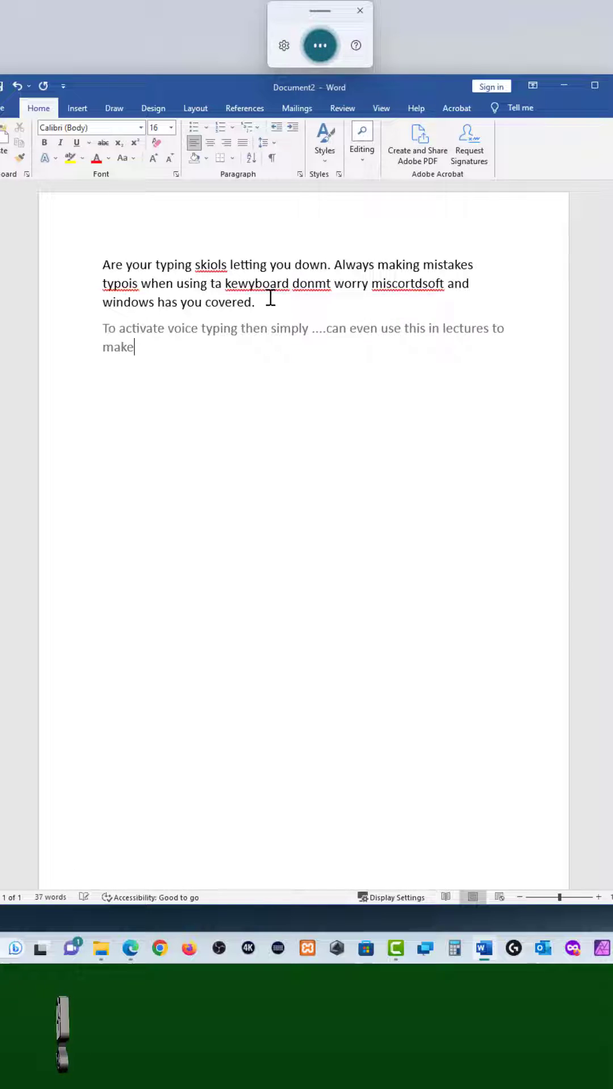
type("tures to make automatic notes for you")
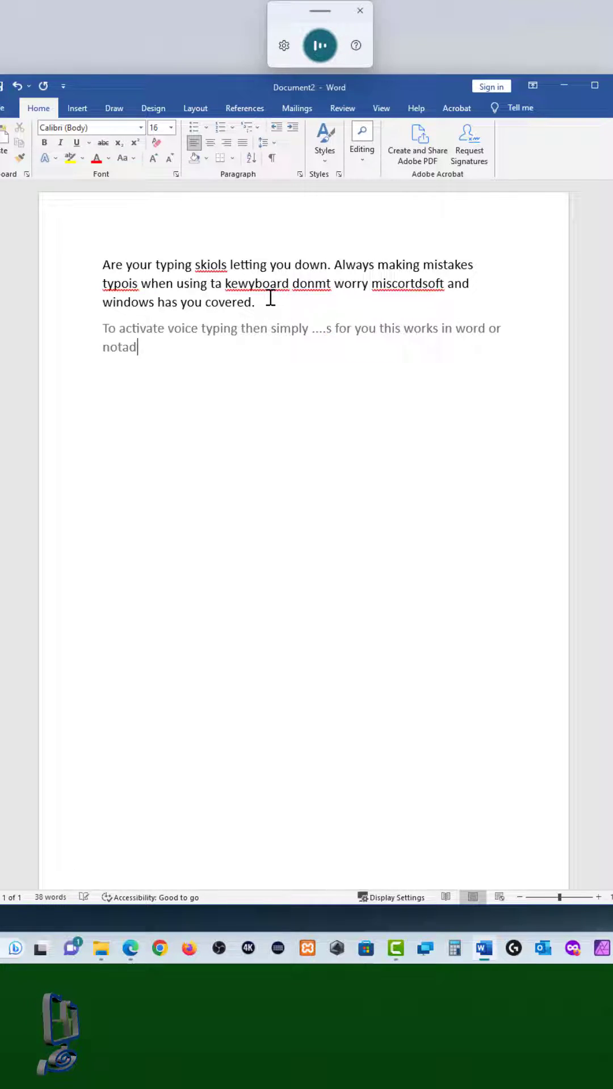
type("or notad and many more word editors even with support for commands like *.")
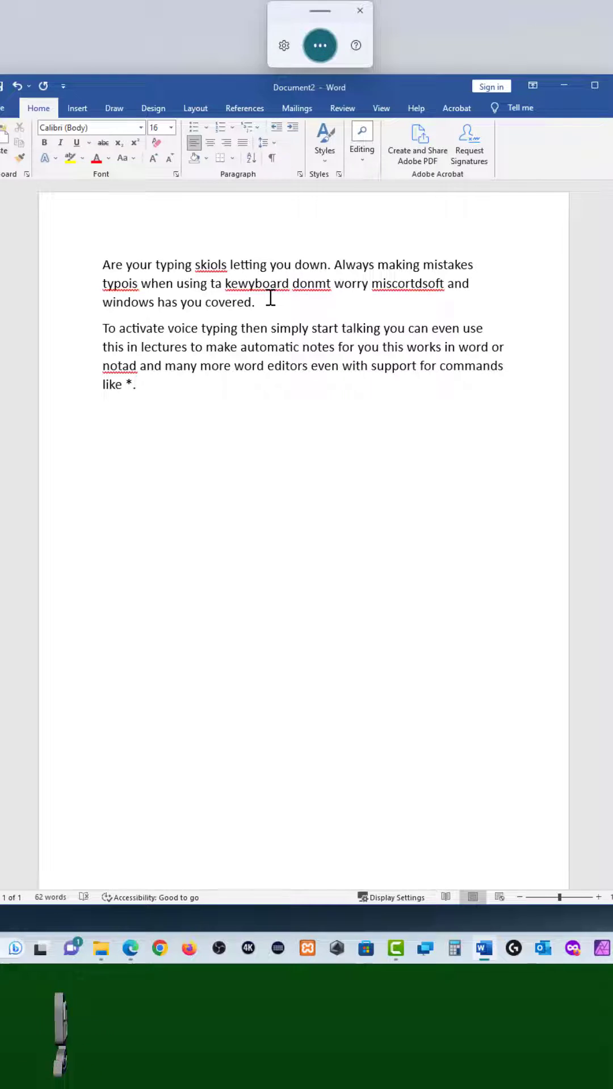
Dictate the smiley and the sentence about stopping the recording, pausing, resuming and finally stopping voice typing
left_click(320, 45)
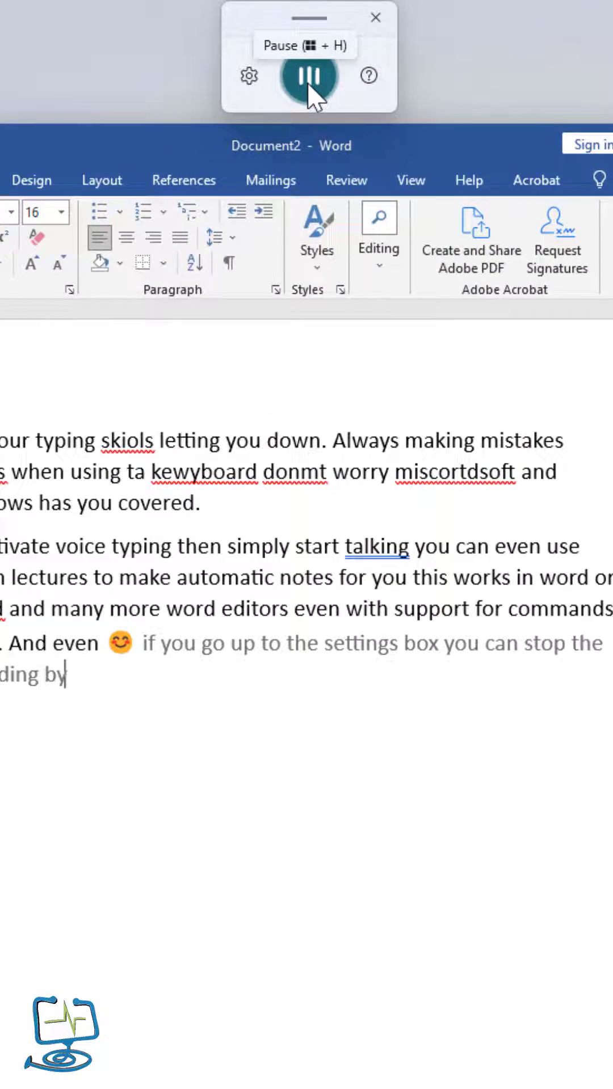
left_click(305, 78)
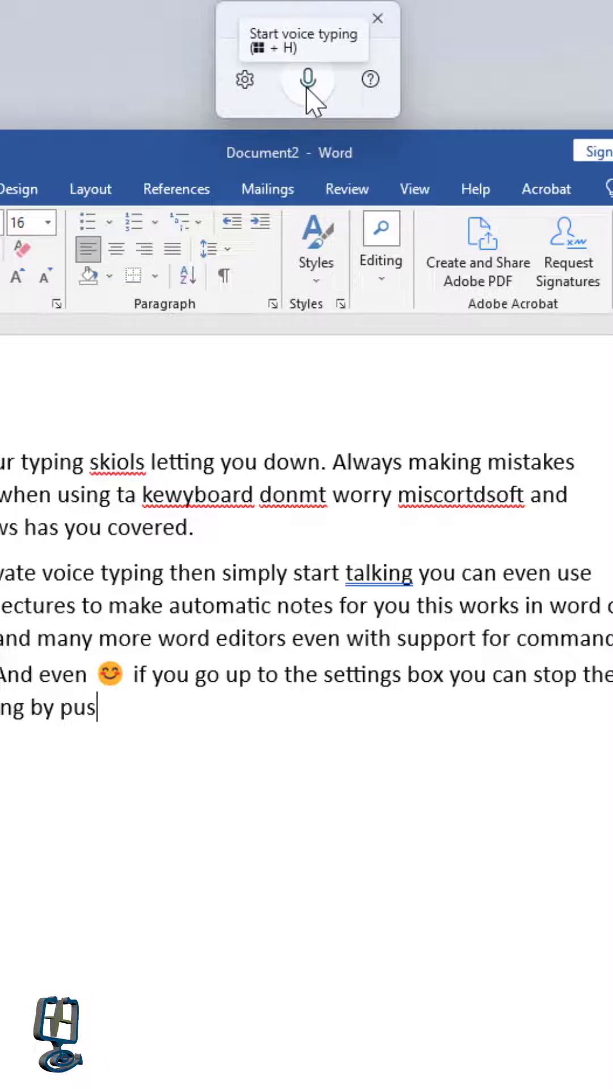
left_click(306, 81)
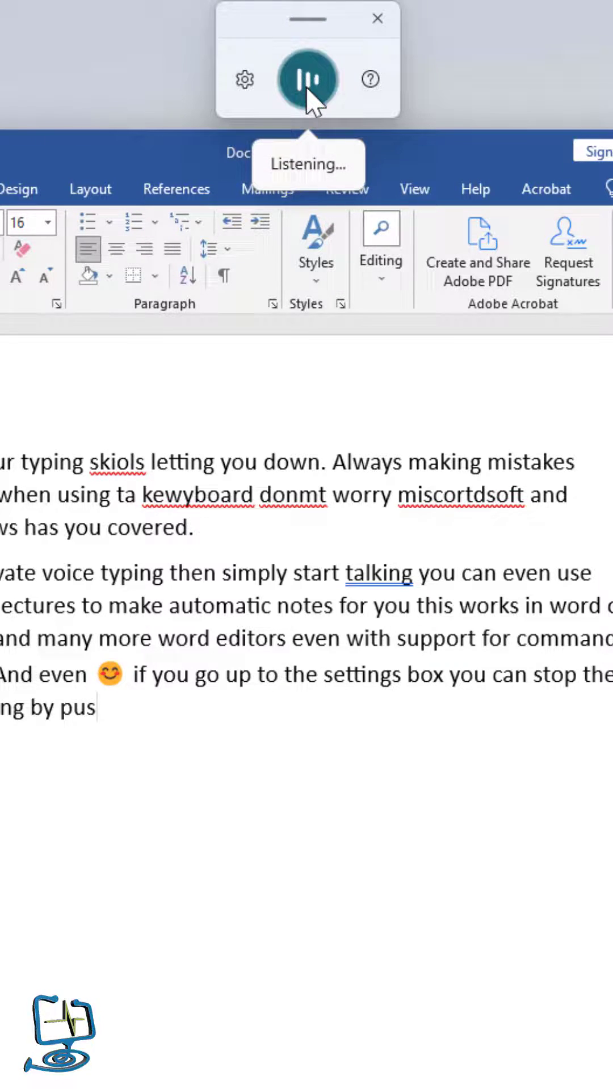
left_click(306, 79)
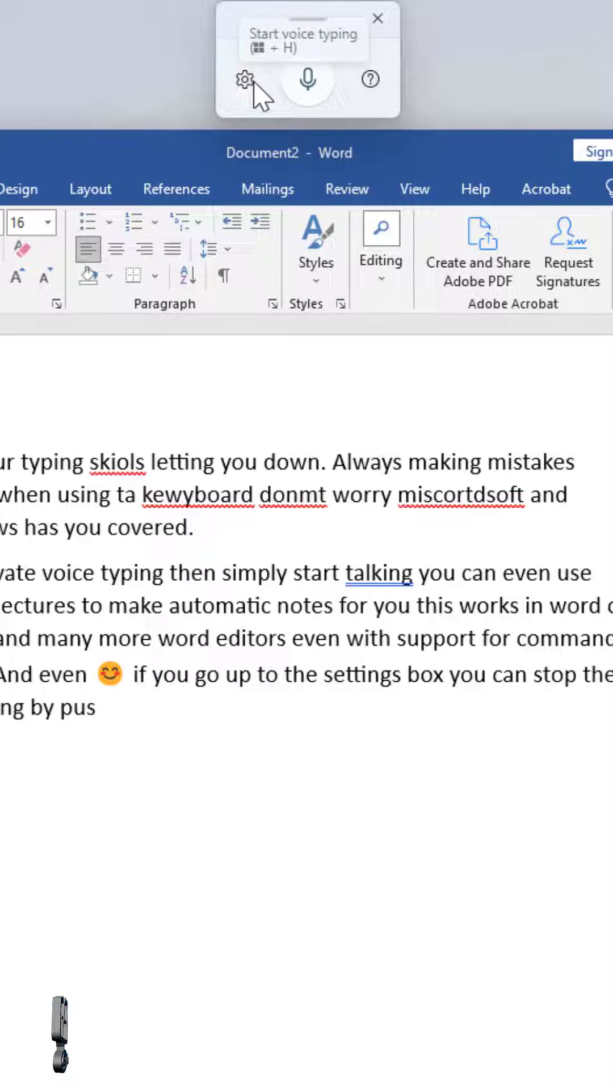
Show the voice typing settings menu with the launcher and automatic punctuation options
left_click(245, 78)
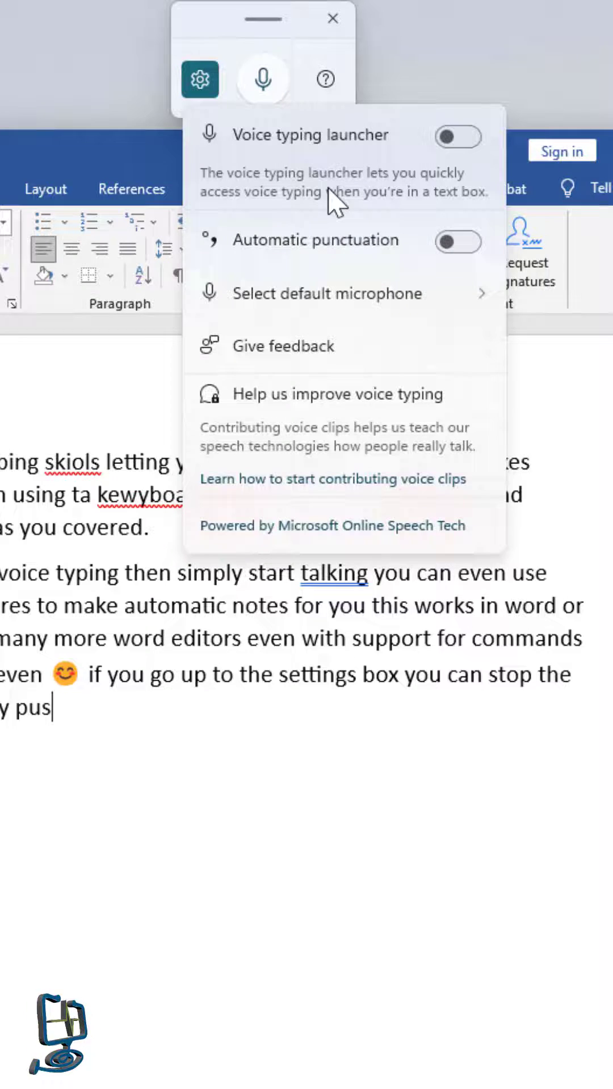
mouse_move(326, 212)
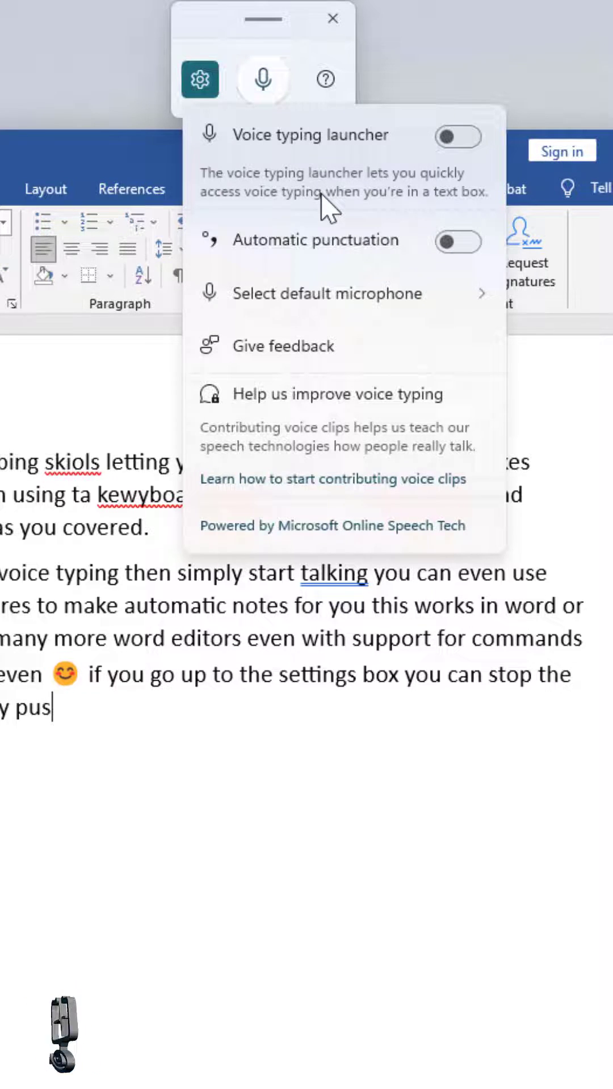